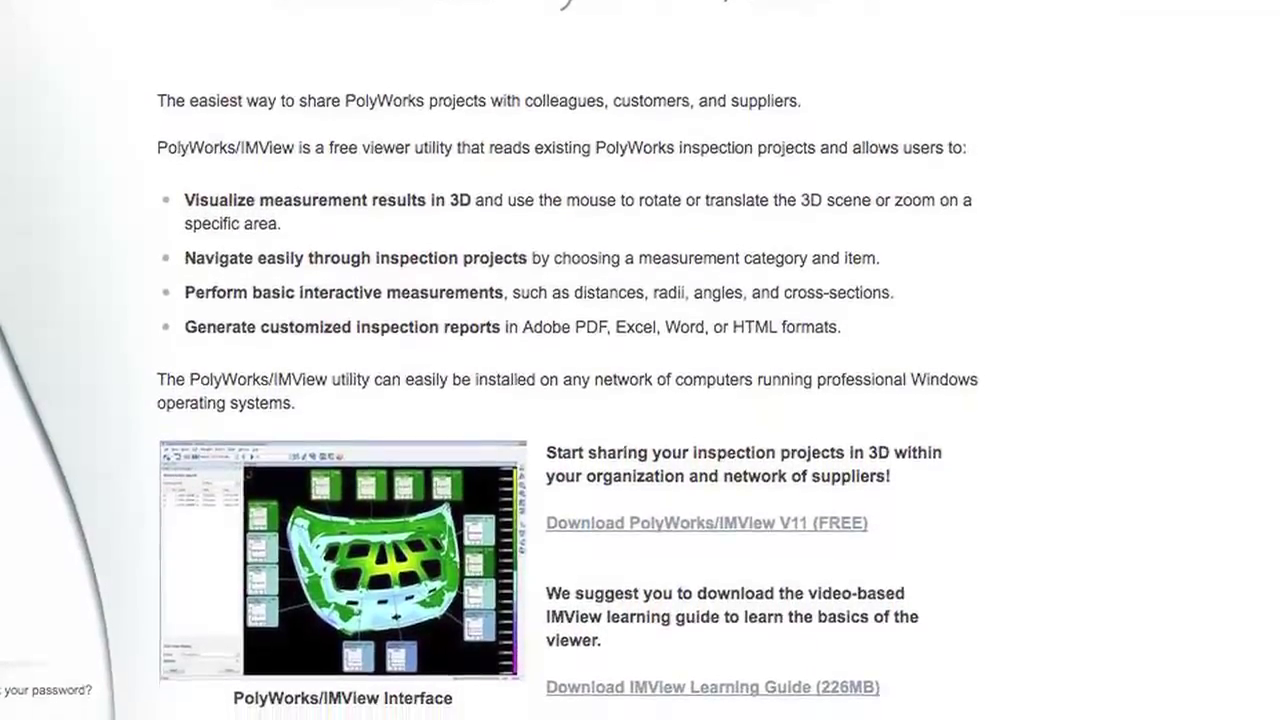
pyautogui.scroll(-3)
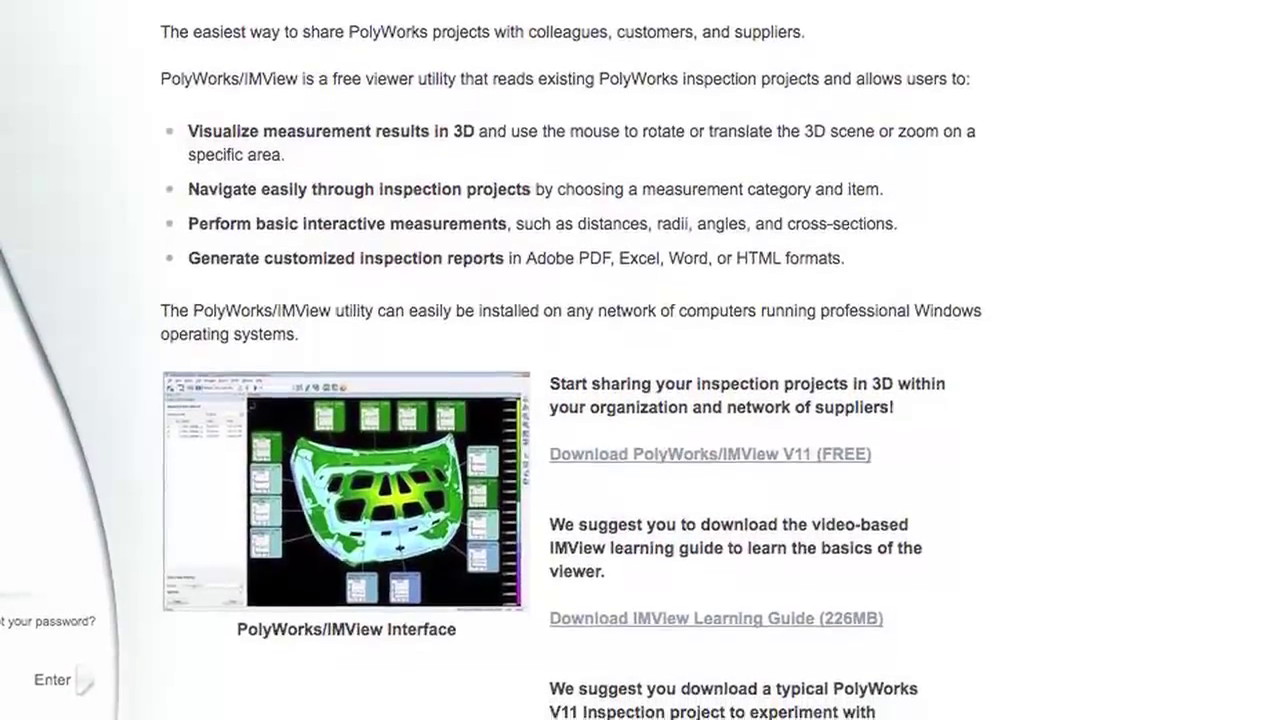